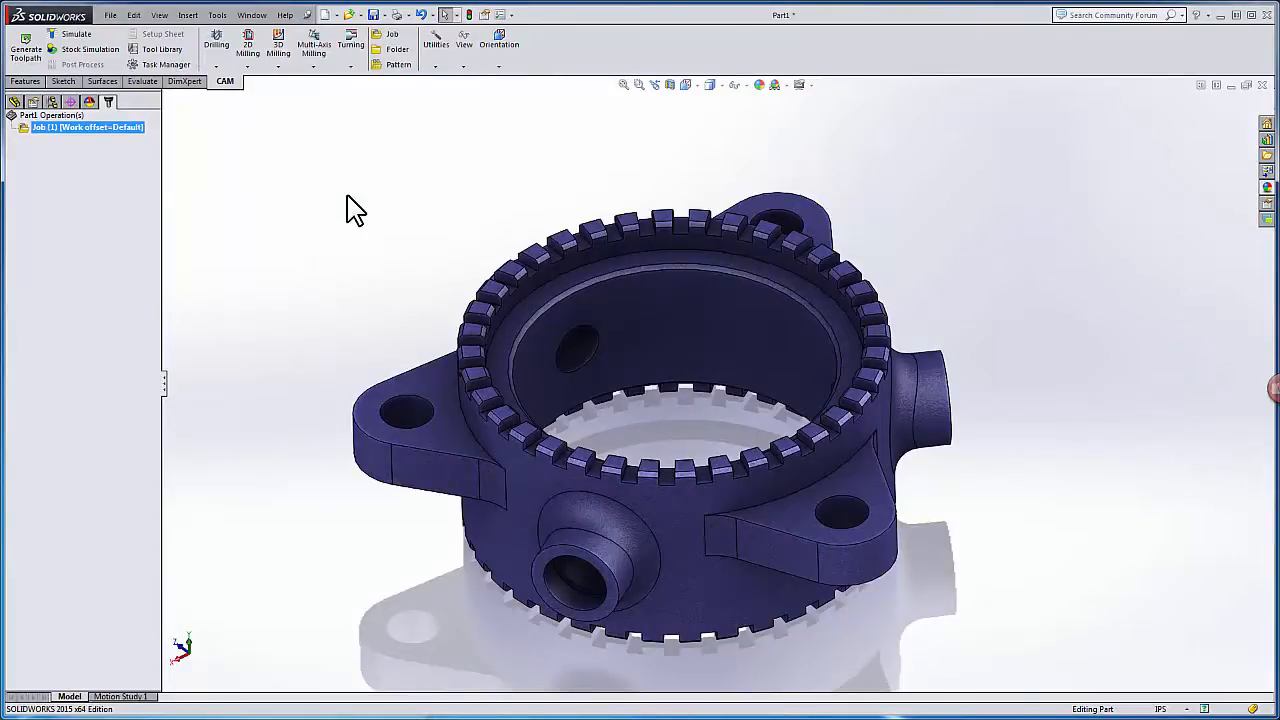
{"action": "mouse_move", "coordinate": [497, 160]}
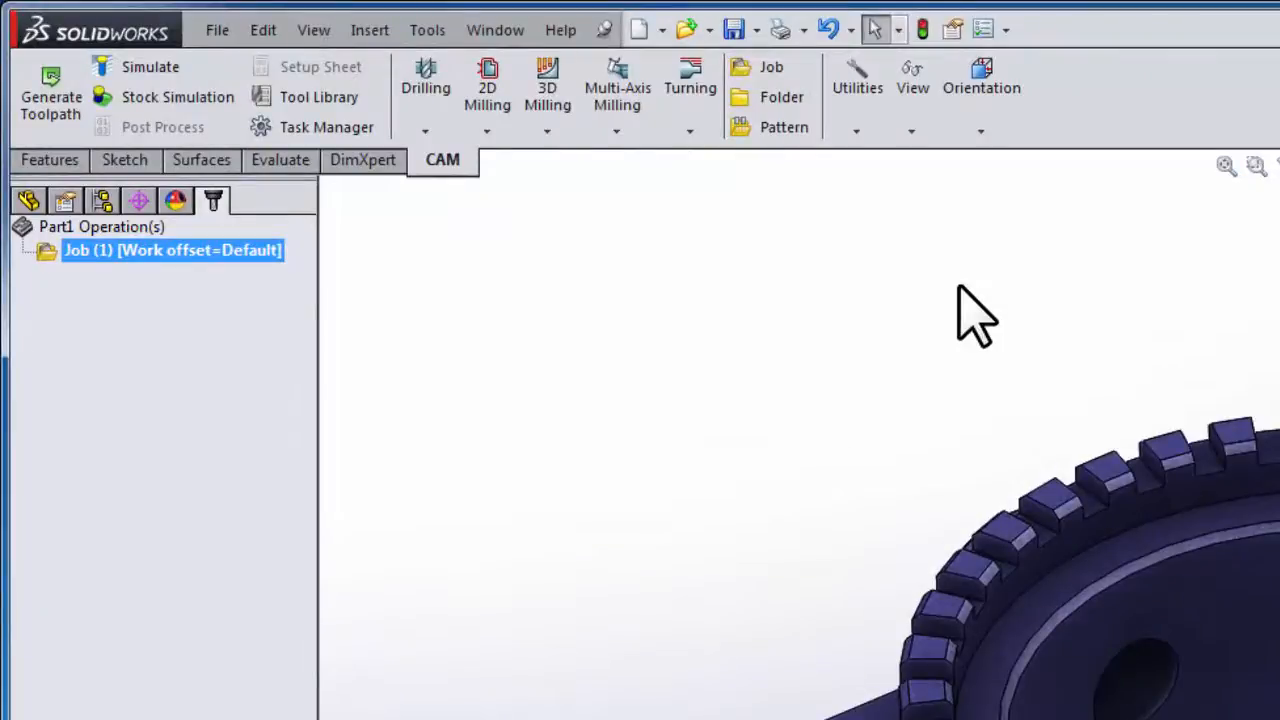
{"action": "mouse_move", "coordinate": [885, 190]}
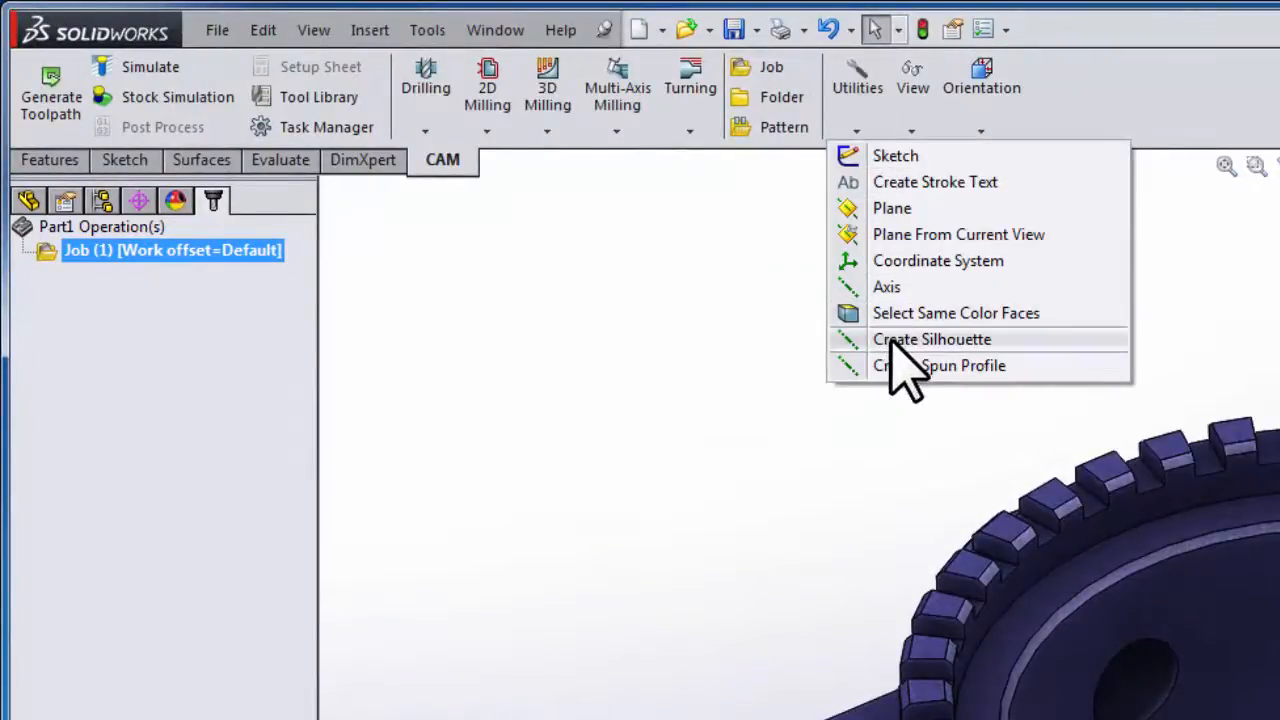
- Start Create Silhouette and set a top face of the toothed ring as its sketch plane
{"action": "left_click", "coordinate": [931, 339]}
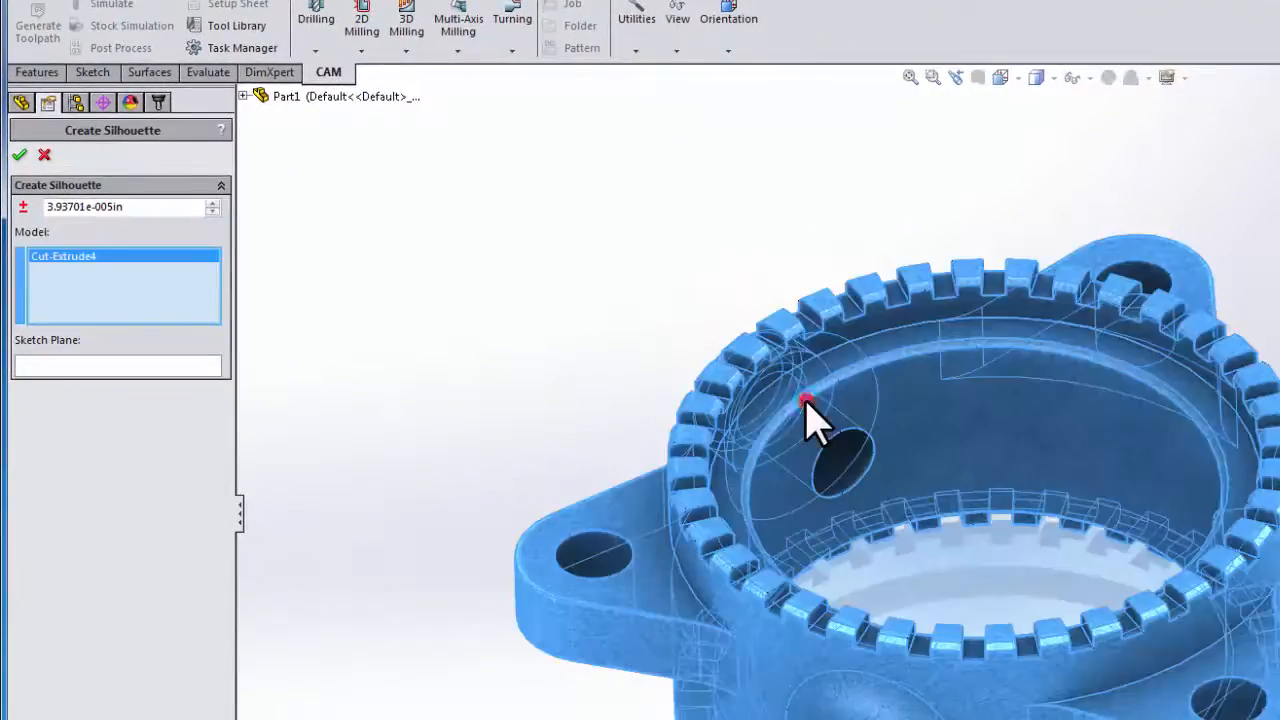
{"action": "left_click", "coordinate": [117, 366]}
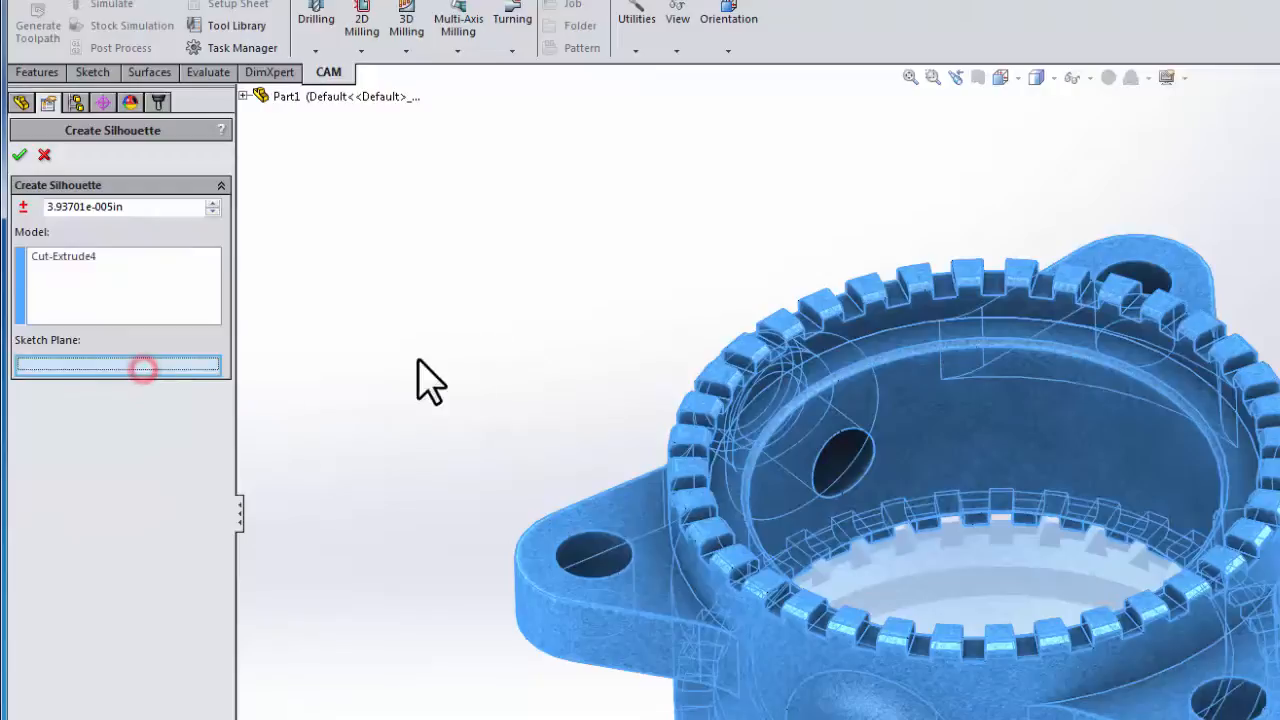
{"action": "left_click", "coordinate": [782, 318]}
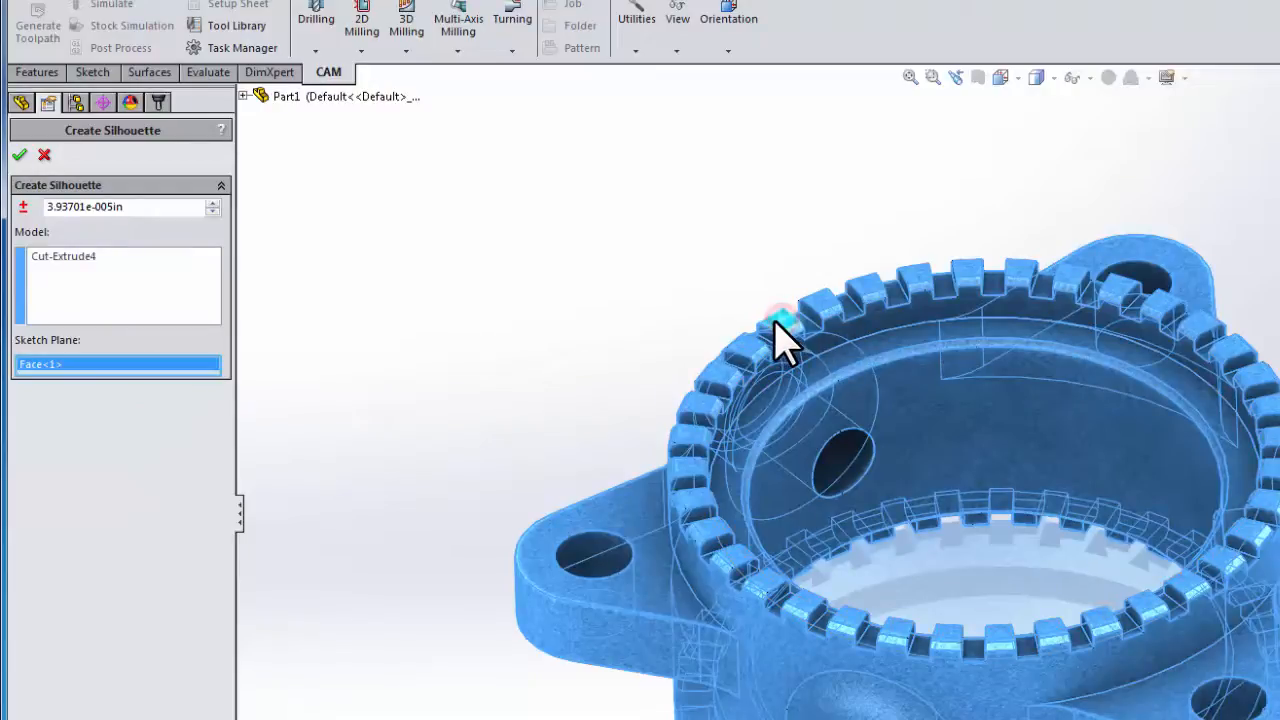
{"action": "right_click", "coordinate": [783, 320]}
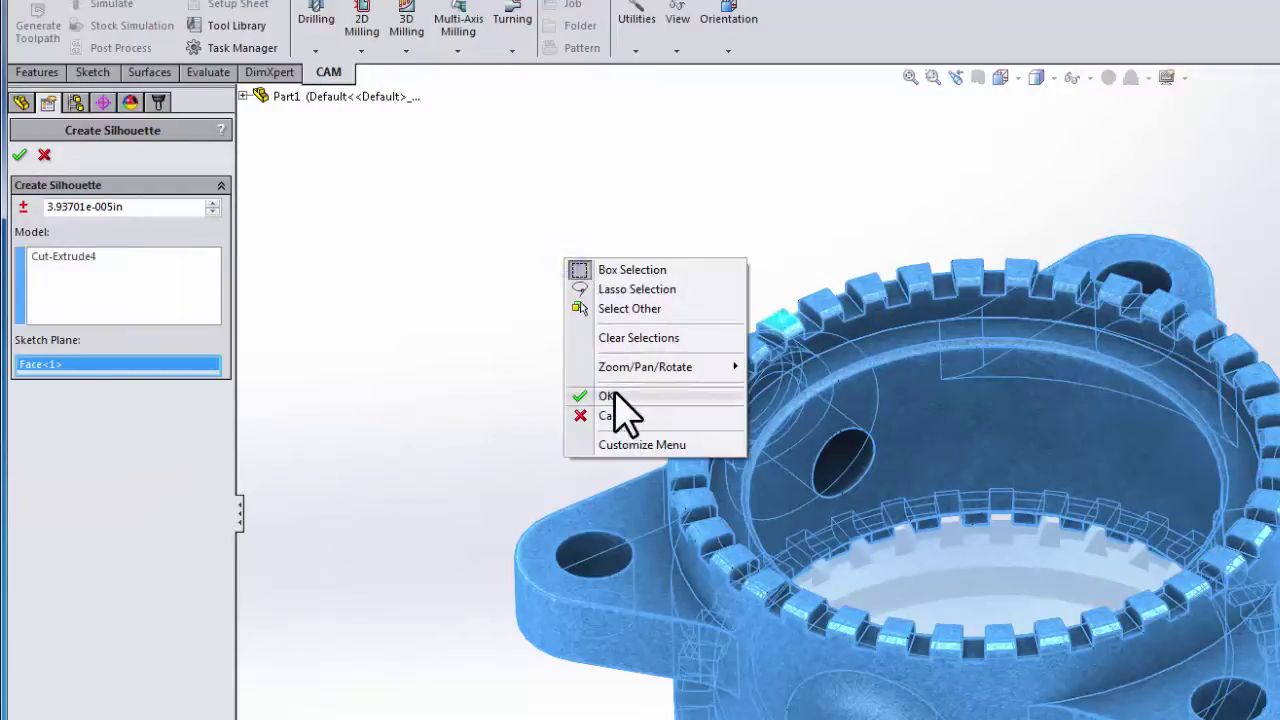
{"action": "left_click", "coordinate": [605, 395]}
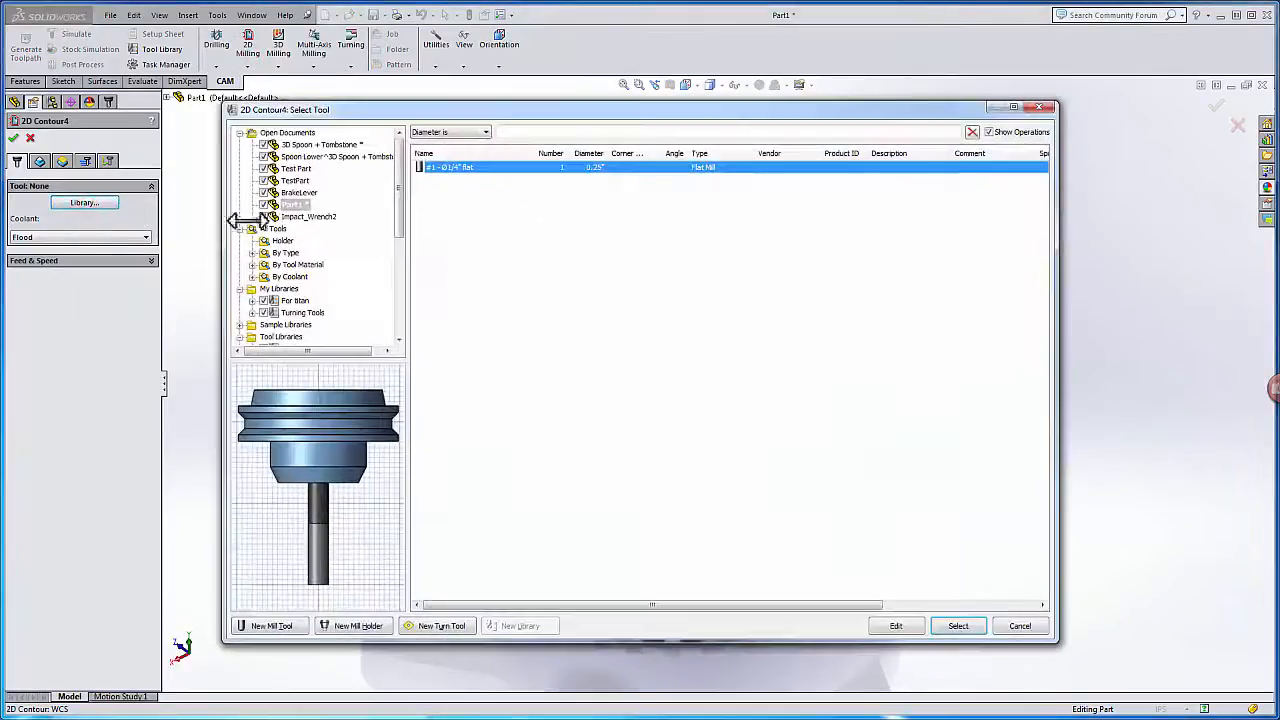
- Assign the #1 1/4" flat mill as the 2D contour's tool
{"action": "left_click", "coordinate": [957, 625]}
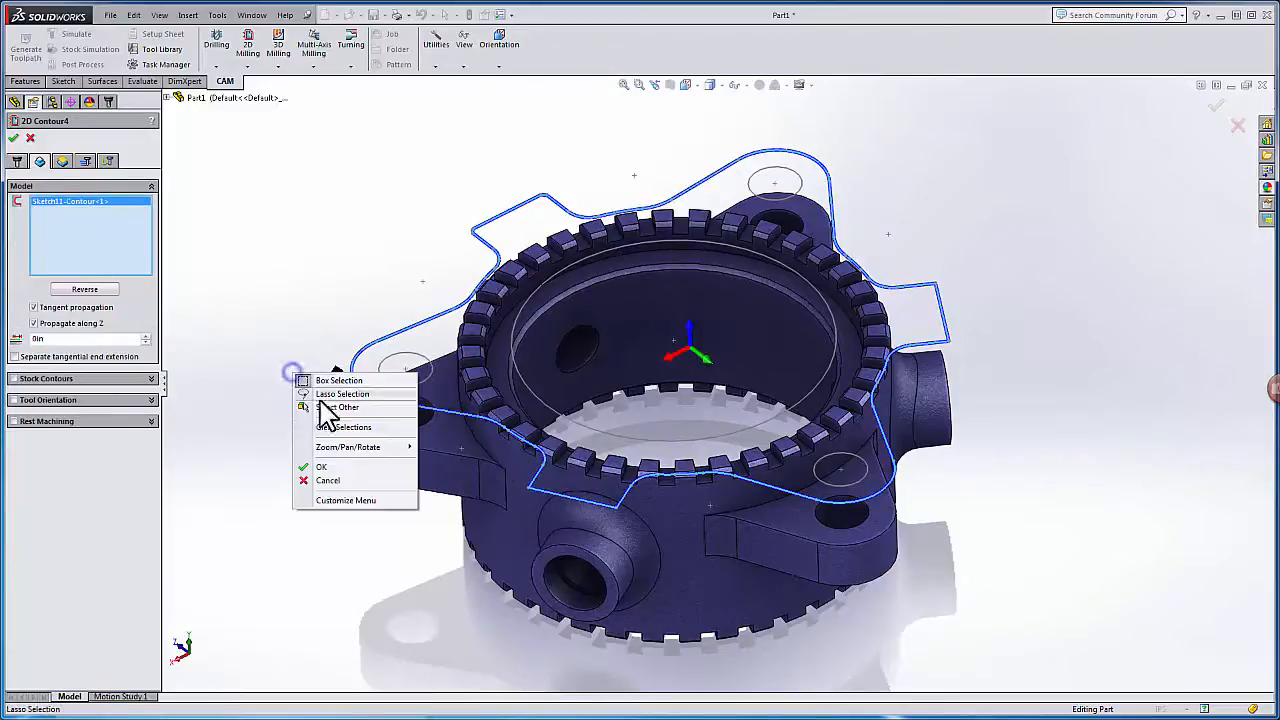
{"action": "left_click", "coordinate": [321, 467]}
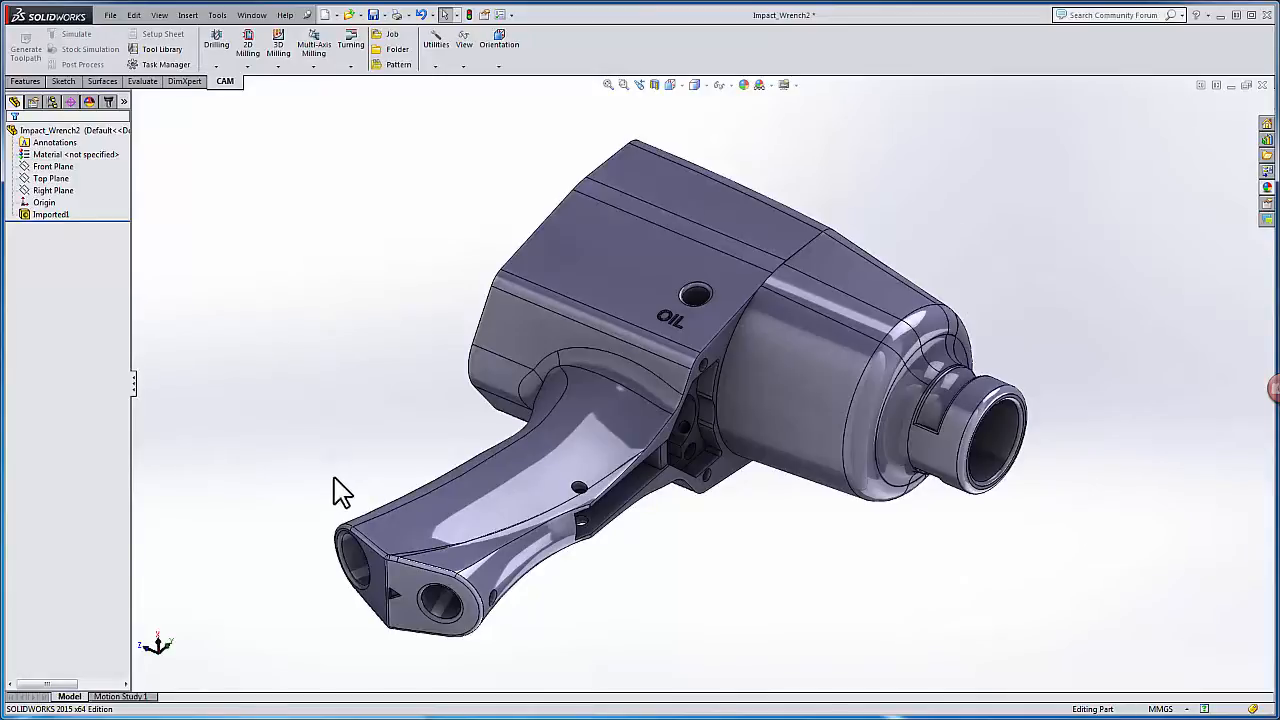
- Show the Utilities command list on the CAM tab of Impact_Wrench2
{"action": "left_click", "coordinate": [436, 43]}
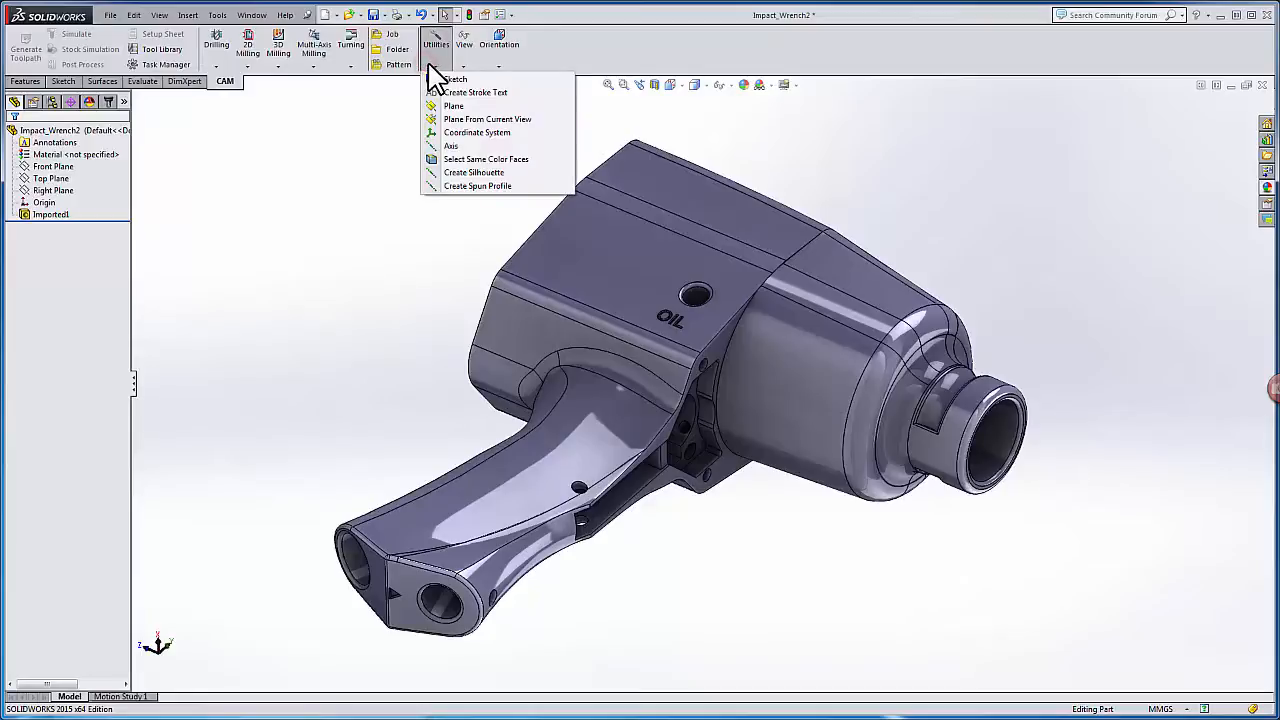
{"action": "mouse_move", "coordinate": [473, 172]}
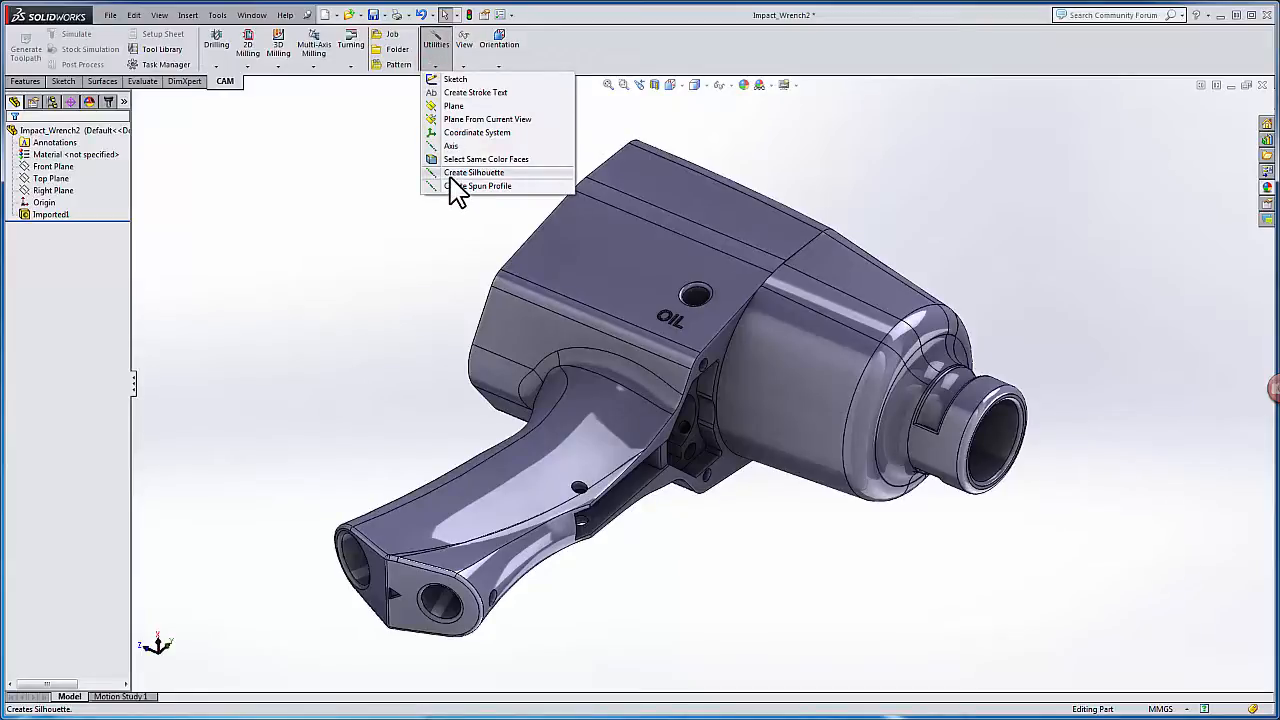
- Start Create Silhouette and set Right Plane from the flyout tree as its sketch plane
{"action": "left_click", "coordinate": [473, 172]}
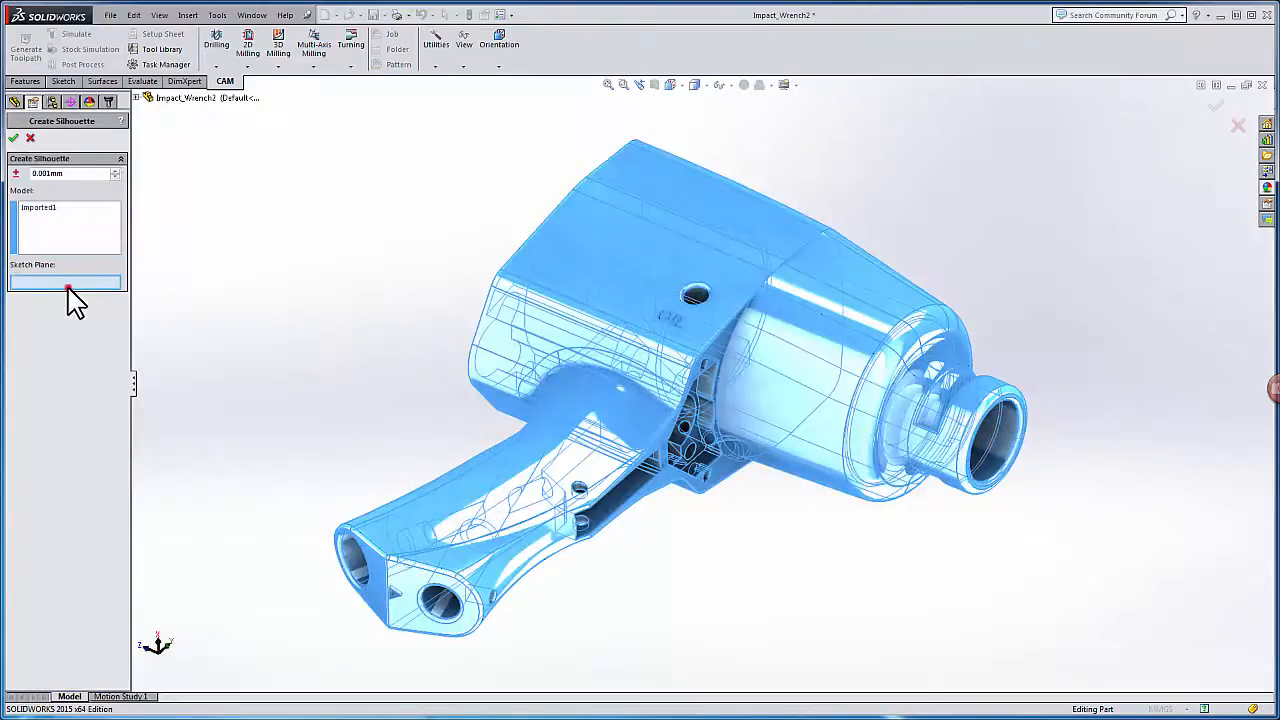
{"action": "left_click", "coordinate": [146, 97]}
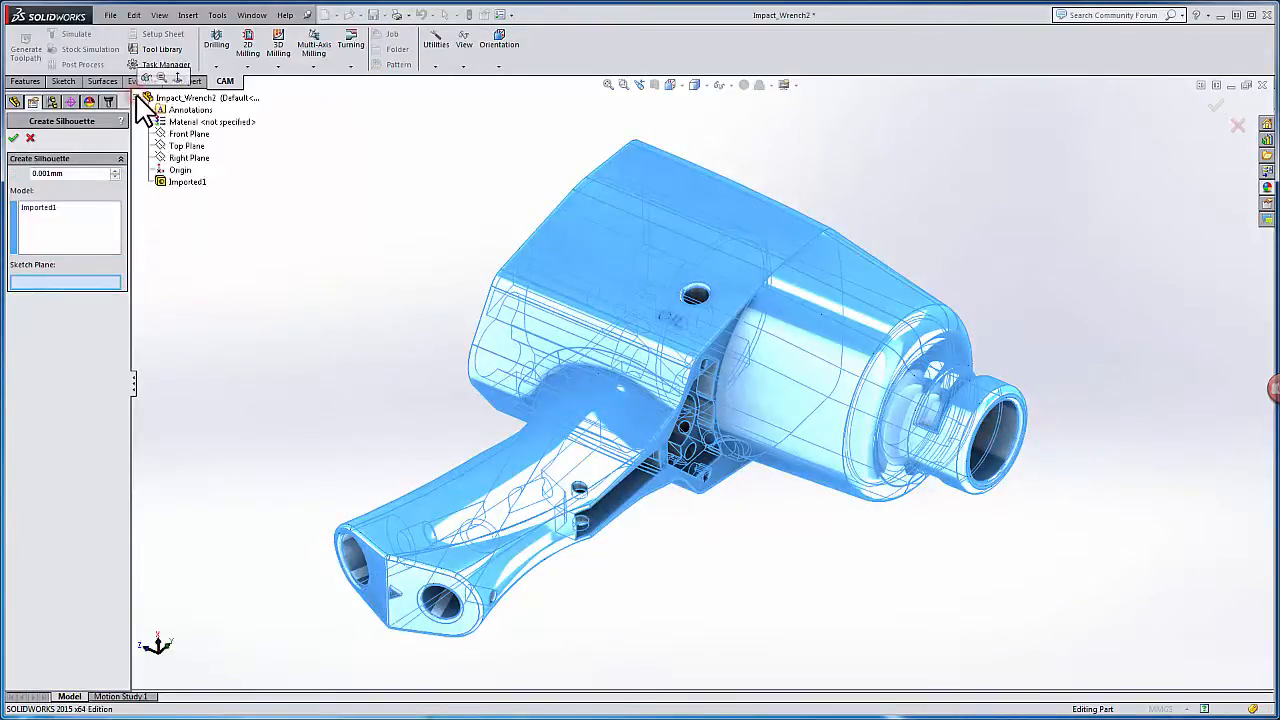
{"action": "left_click", "coordinate": [186, 145]}
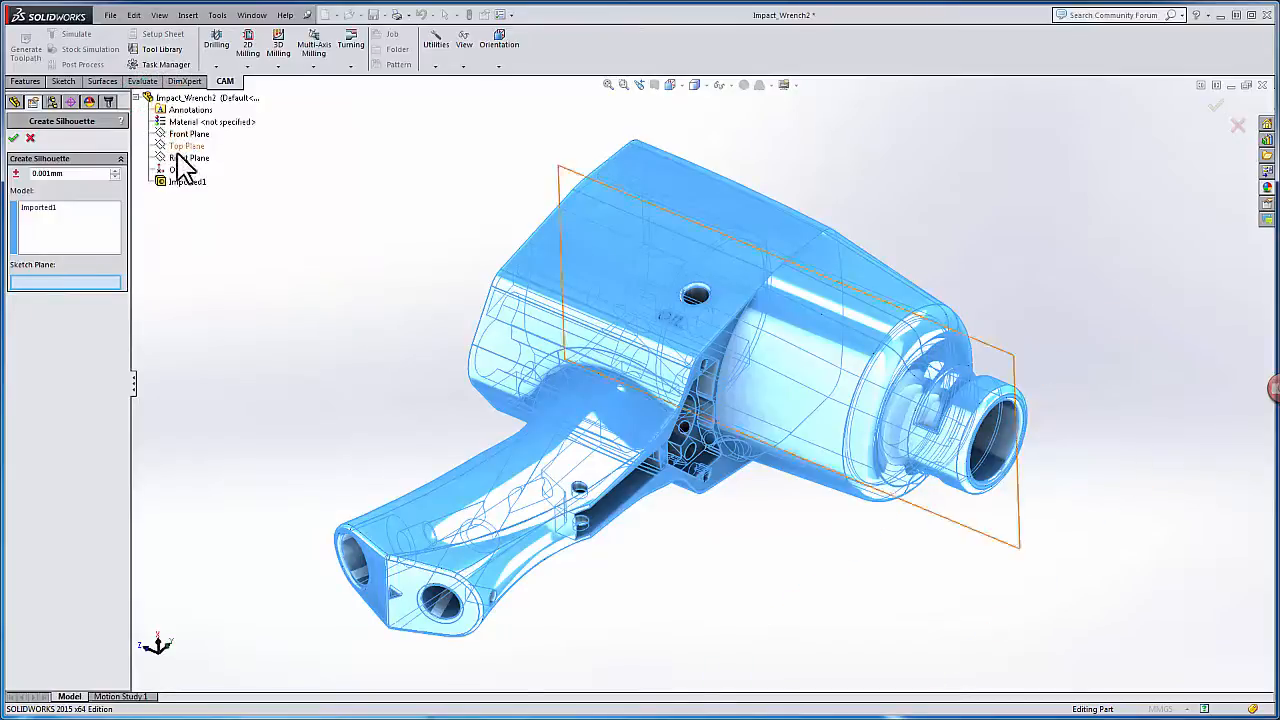
{"action": "left_click", "coordinate": [190, 158]}
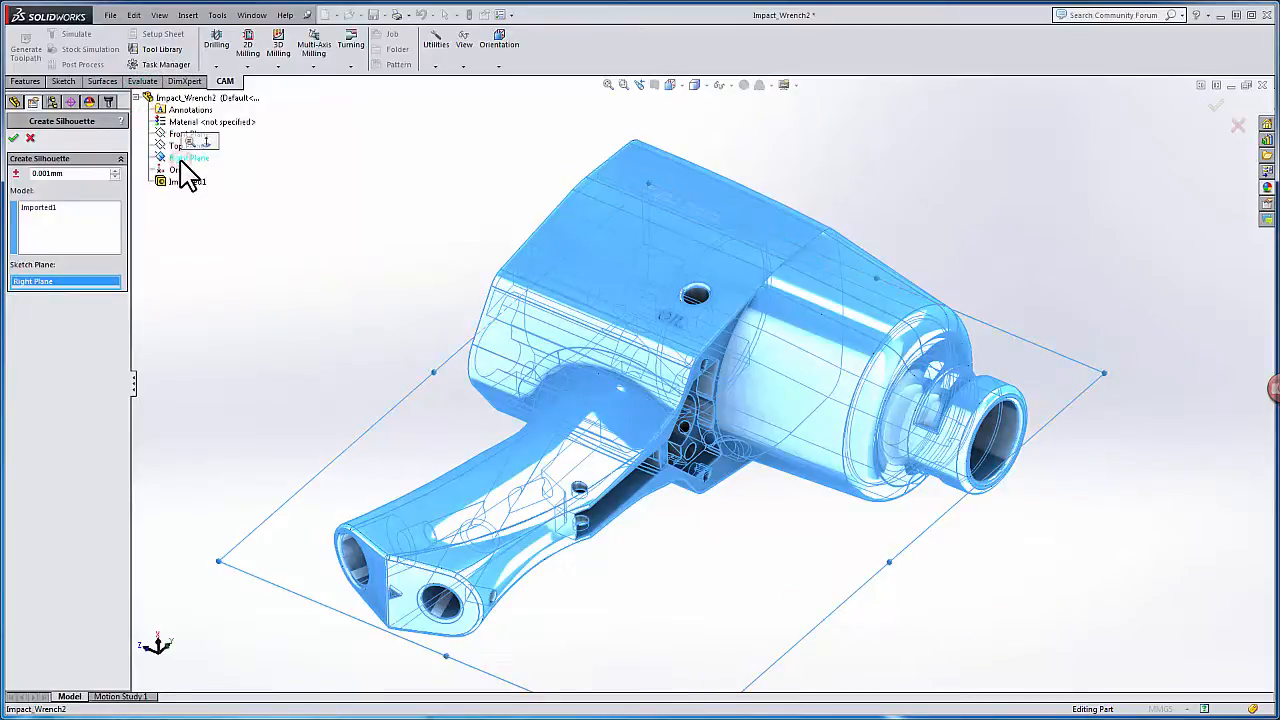